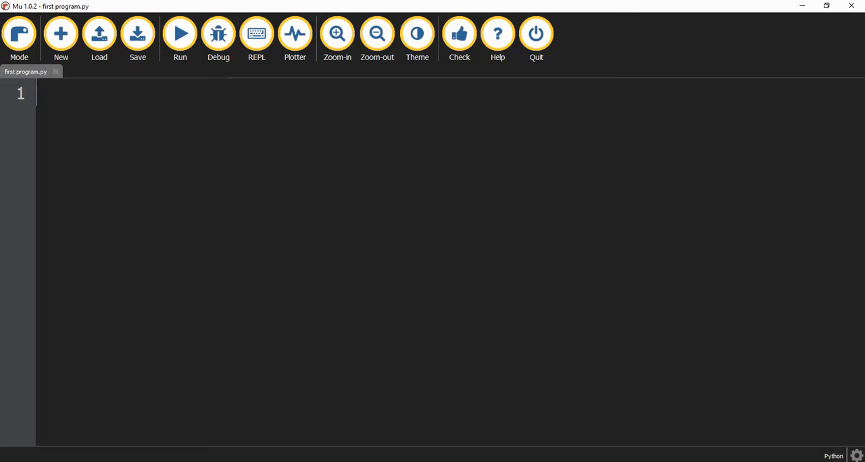
- Write message = input() as the first line of first program.py
{"action": "left_click", "coordinate": [135, 35]}
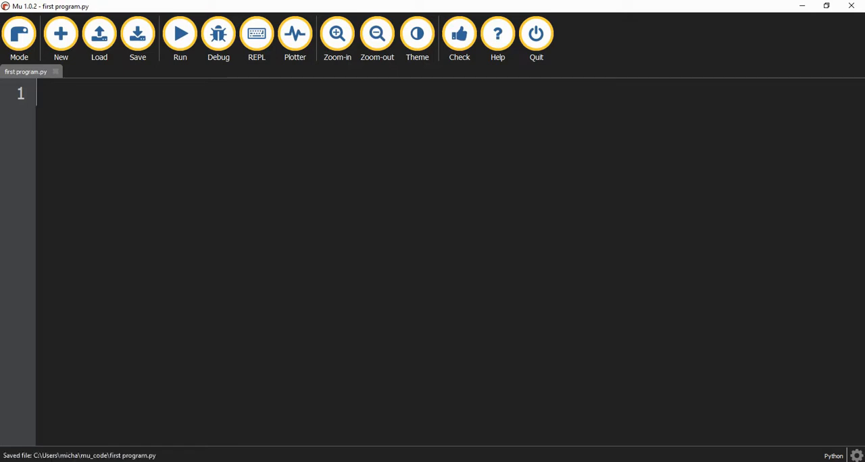
{"action": "type", "text": "me"}
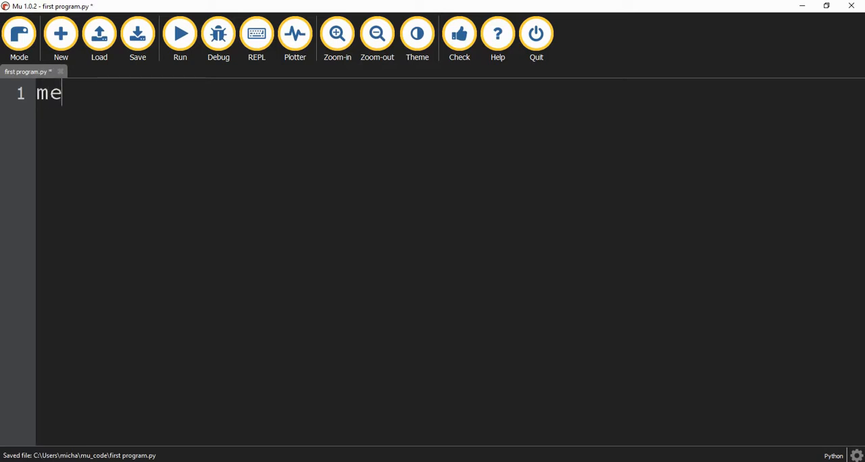
{"action": "type", "text": "ssage"}
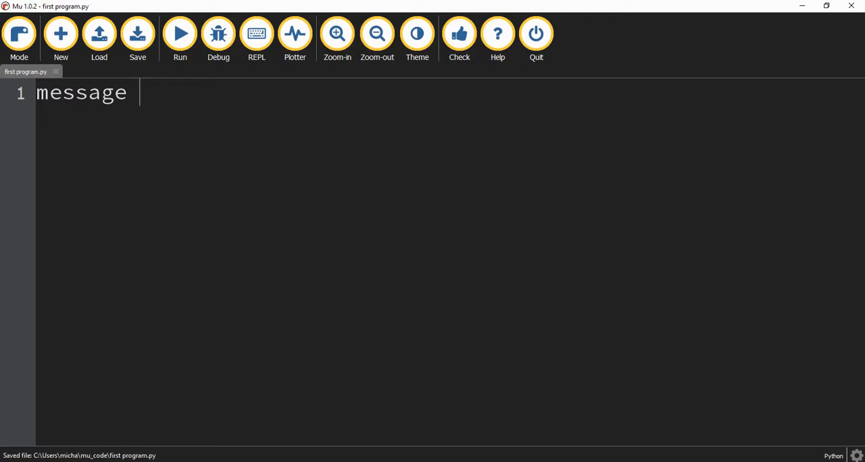
{"action": "type", "text": "="}
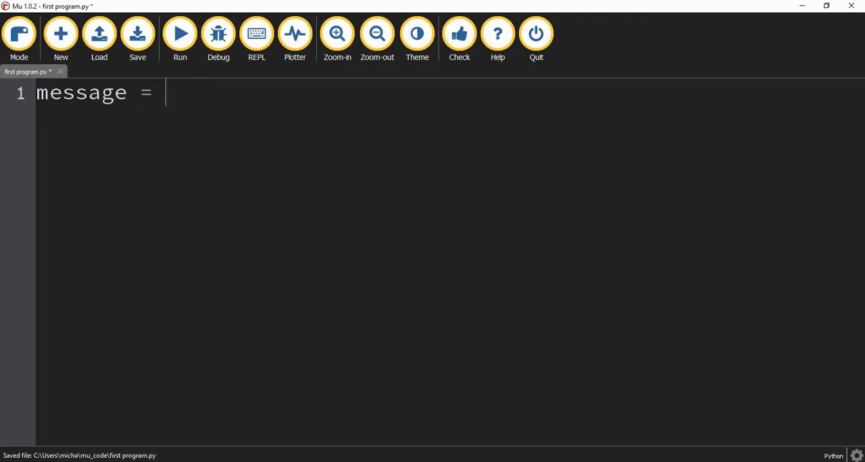
{"action": "type", "text": "i"}
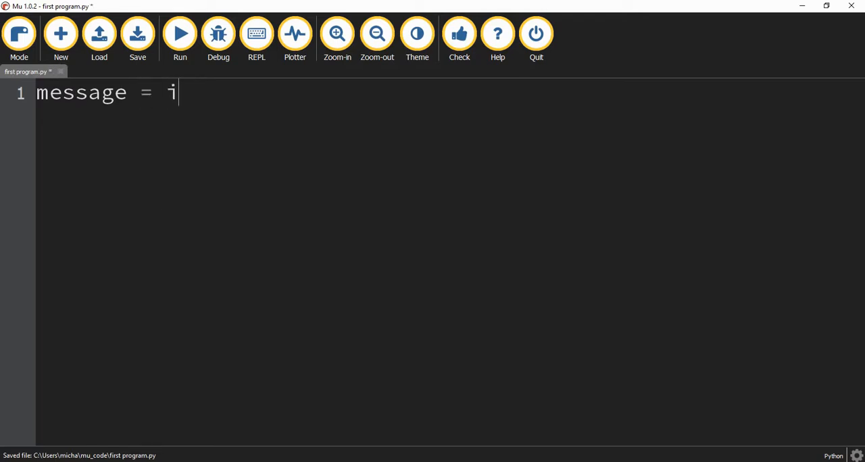
{"action": "type", "text": "nput"}
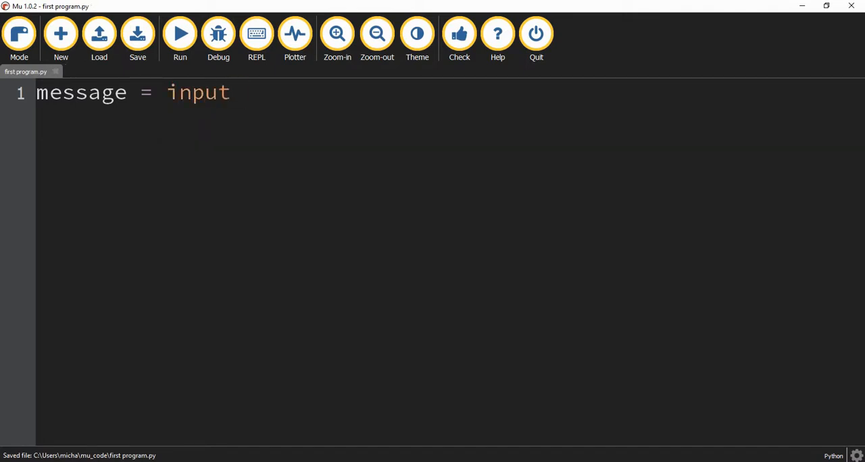
{"action": "type", "text": "()"}
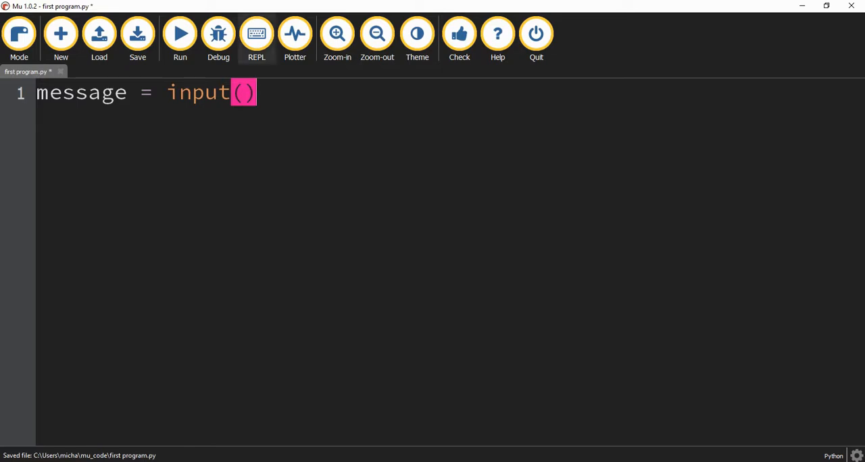
- Run the script, enter mike, and evaluate message at the >>> prompt to get 'mike'
{"action": "left_click", "coordinate": [180, 34]}
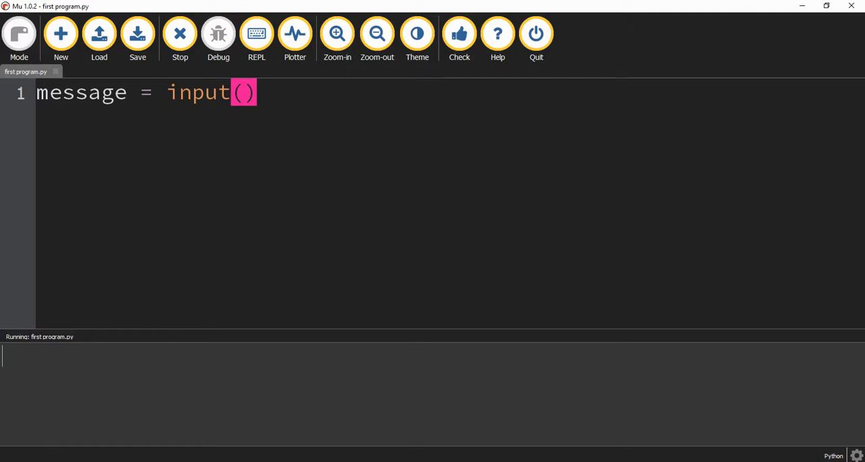
{"action": "type", "text": "m"}
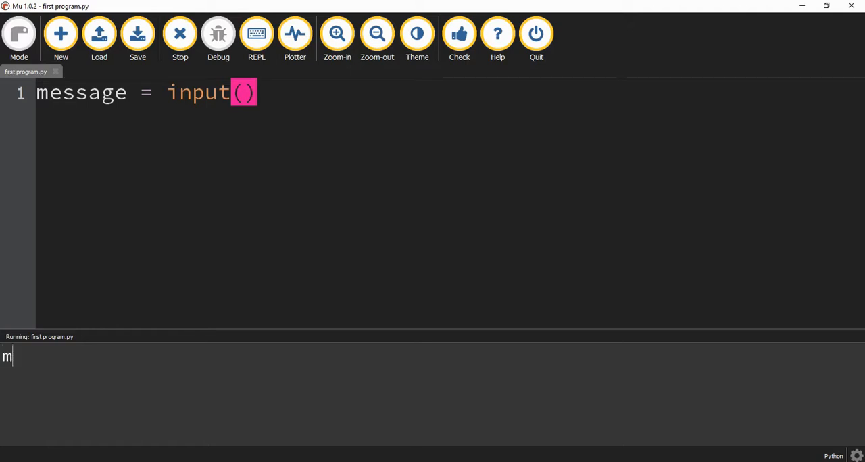
{"action": "type", "text": "ike"}
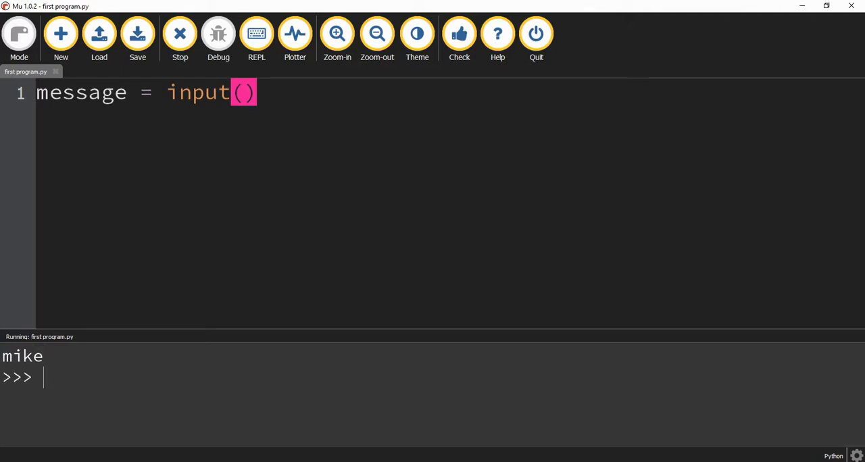
{"action": "type", "text": "me"}
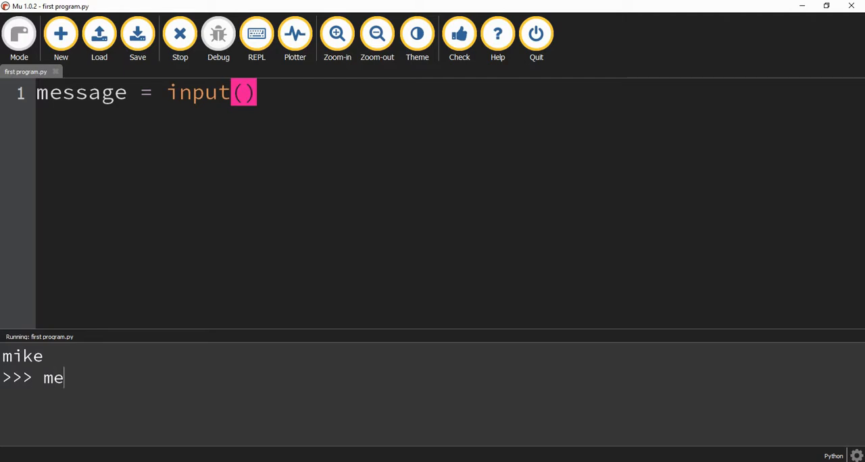
{"action": "type", "text": "ssage"}
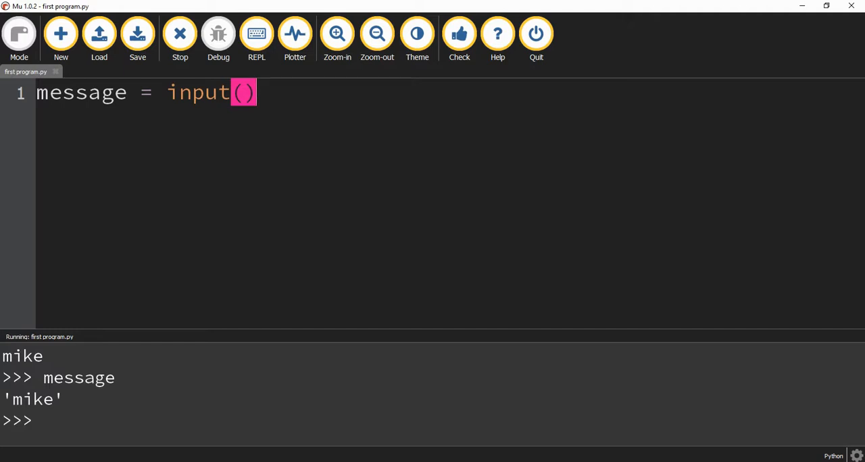
- Highlight the variable message in the code and its value 'mike' in the output
{"action": "double_click", "coordinate": [79, 94]}
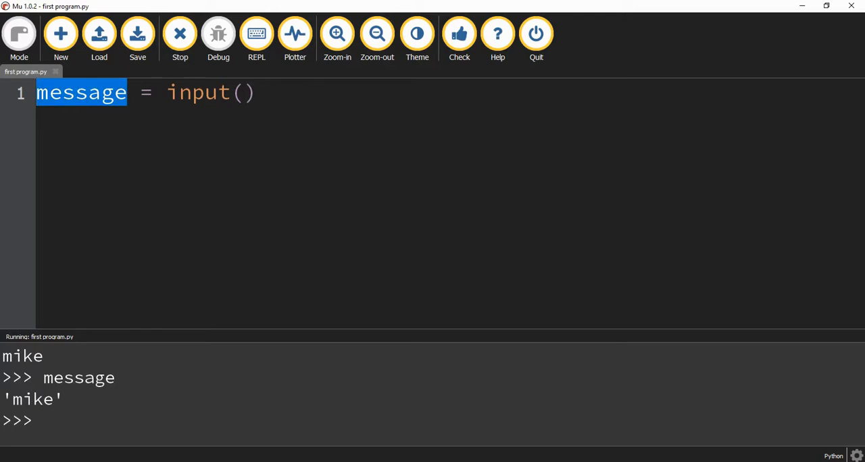
{"action": "double_click", "coordinate": [79, 379]}
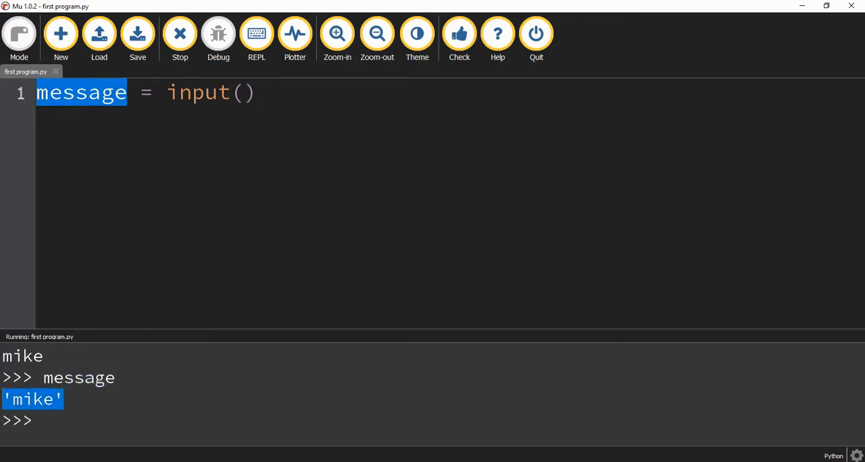
{"action": "mouse_move", "coordinate": [180, 34]}
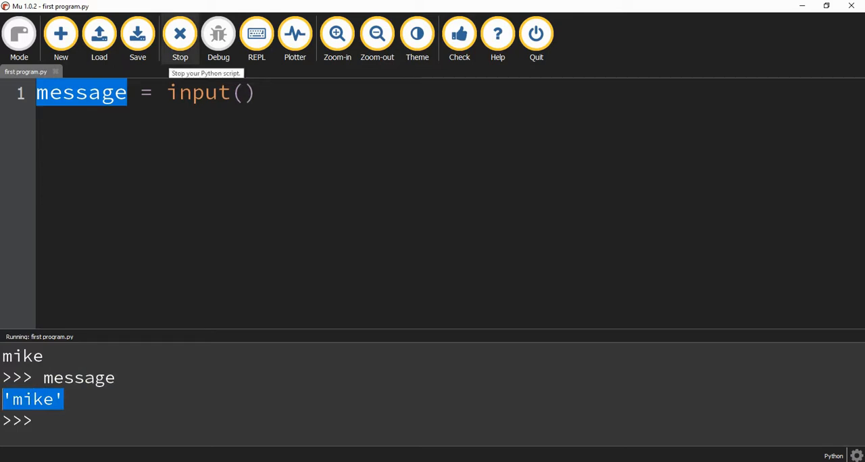
- Stop the run and give input() the prompt string "Enter your name"
{"action": "left_click", "coordinate": [180, 34]}
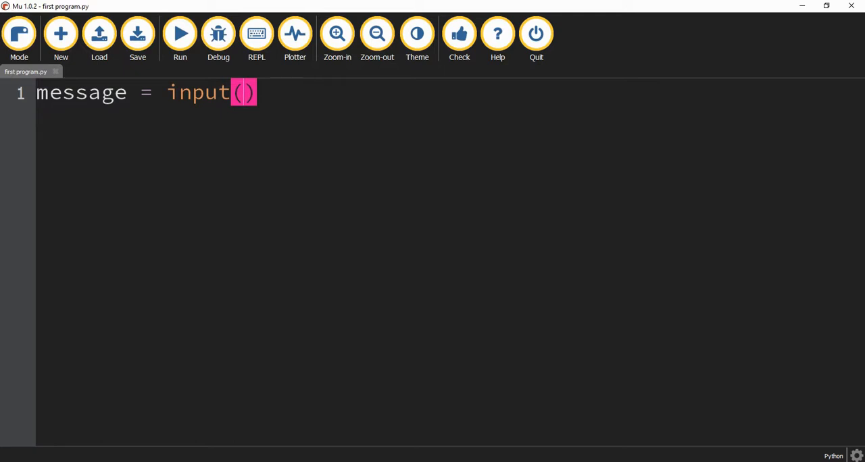
{"action": "type", "text": "\""}
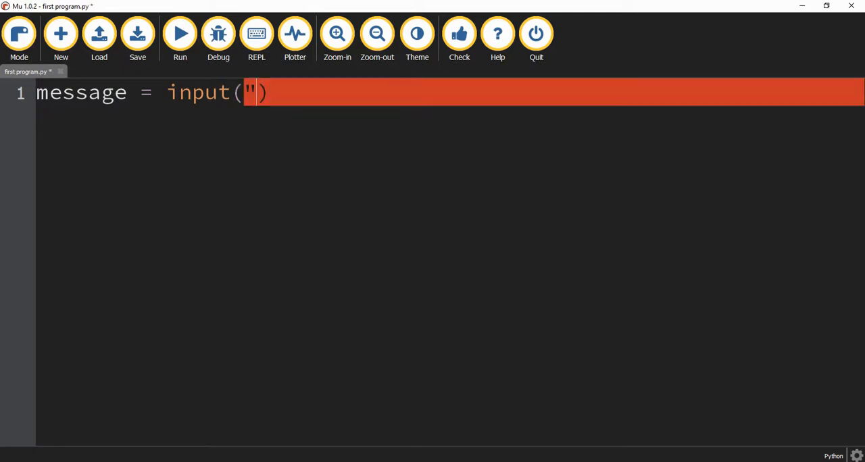
{"action": "type", "text": "Enter y"}
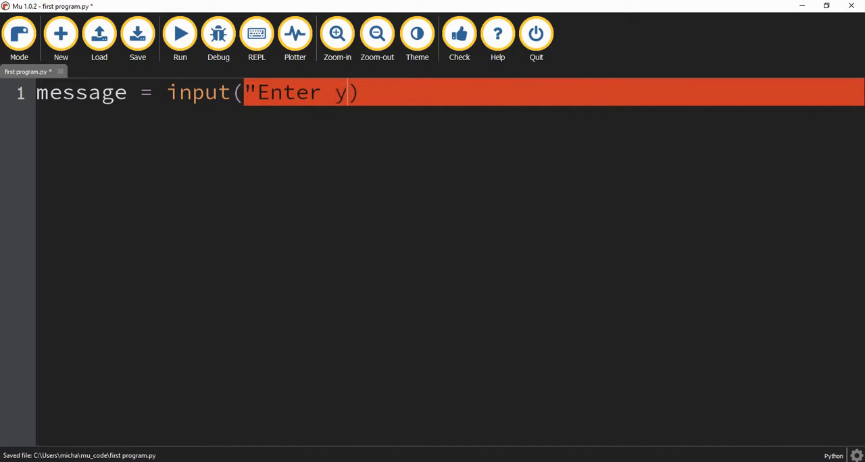
{"action": "type", "text": "our name"}
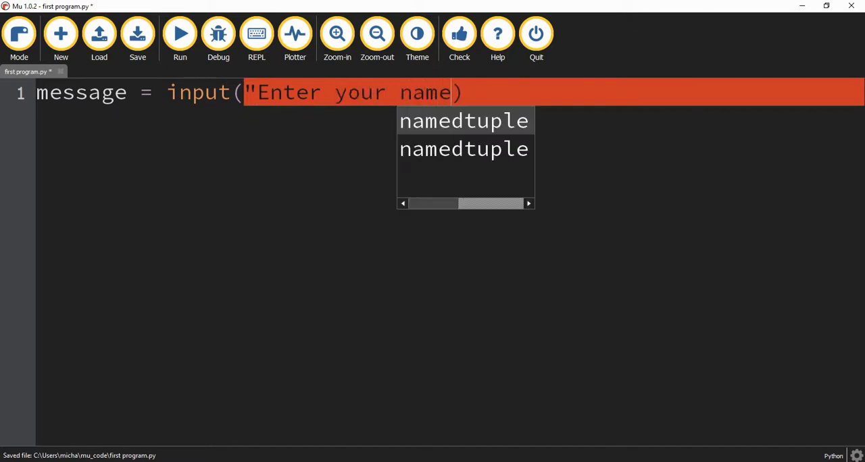
- Rerun to see the name prompt, enter mike, then stop the script
{"action": "left_click", "coordinate": [179, 34]}
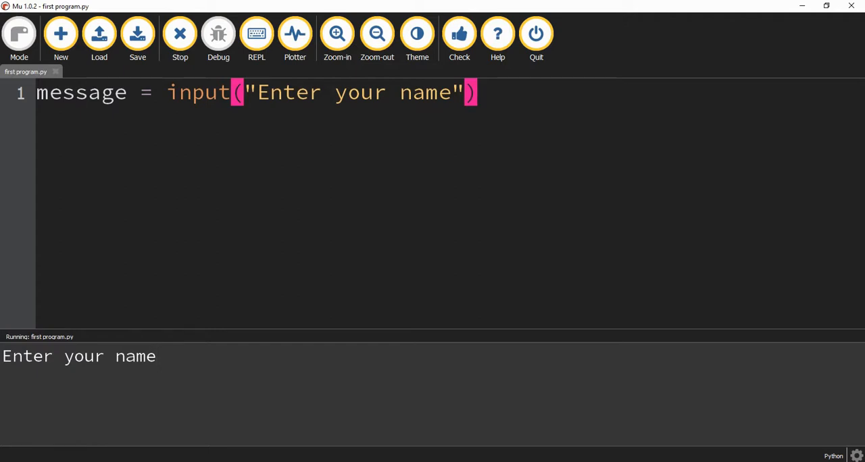
{"action": "type", "text": "mike"}
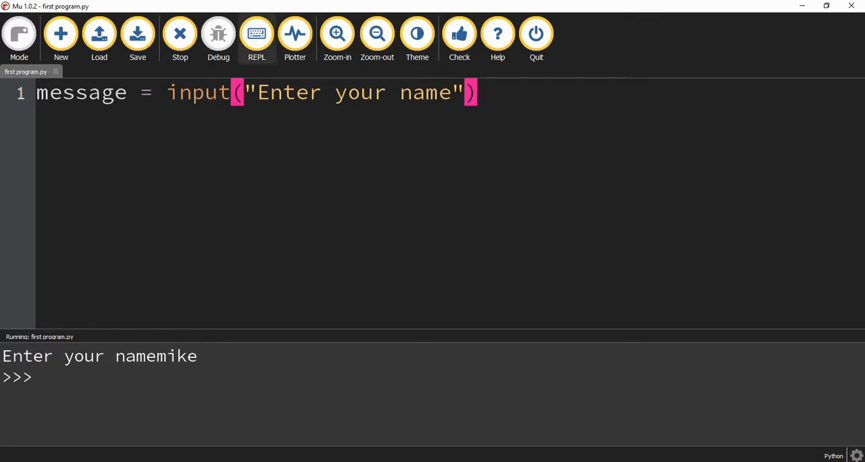
{"action": "left_click", "coordinate": [180, 33]}
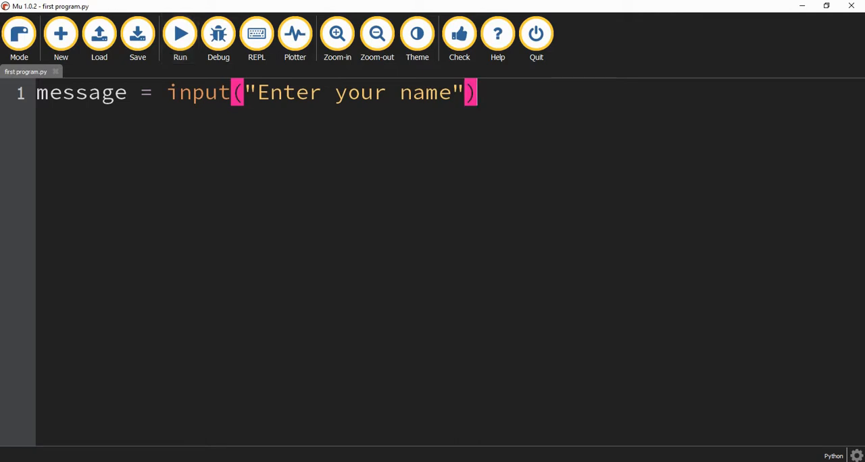
- Start line 2 as print("hello") and save the script
{"action": "type", "text": "pr"}
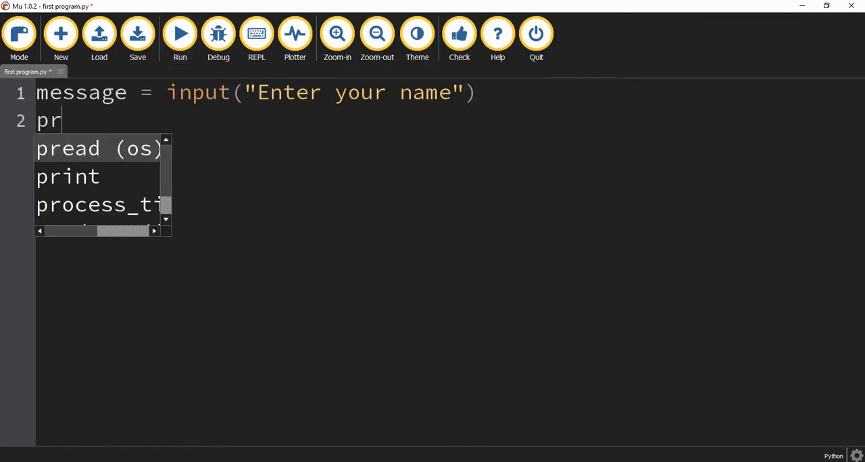
{"action": "type", "text": "int("}
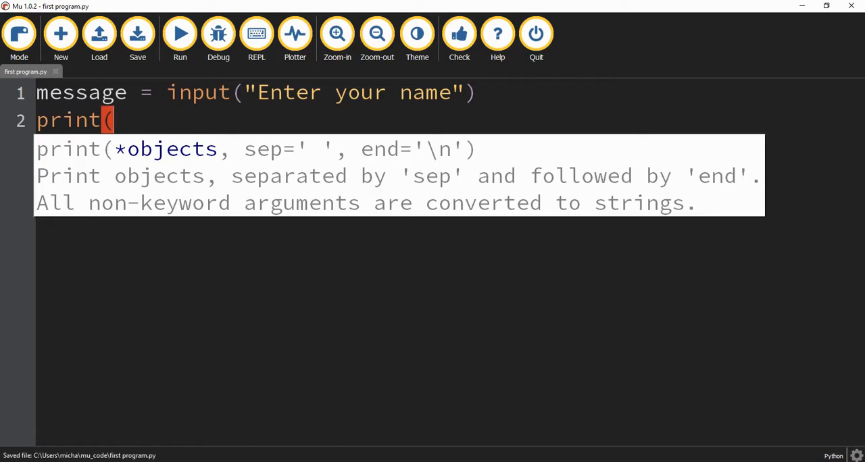
{"action": "type", "text": "\"he"}
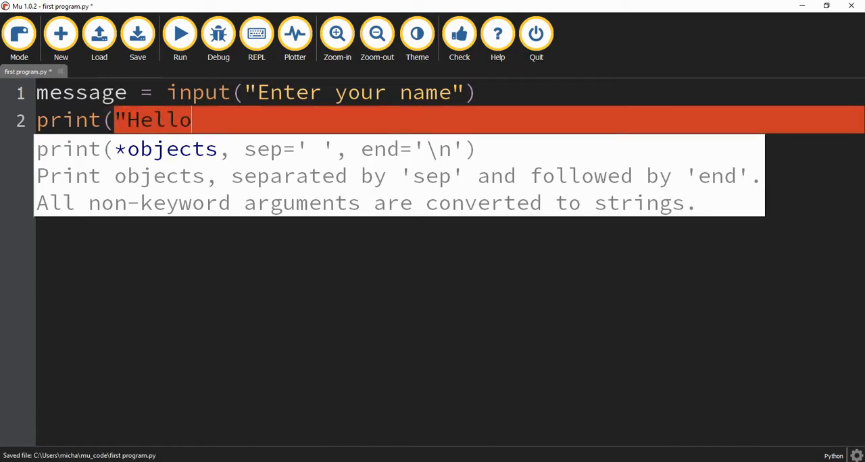
{"action": "type", "text": "\""}
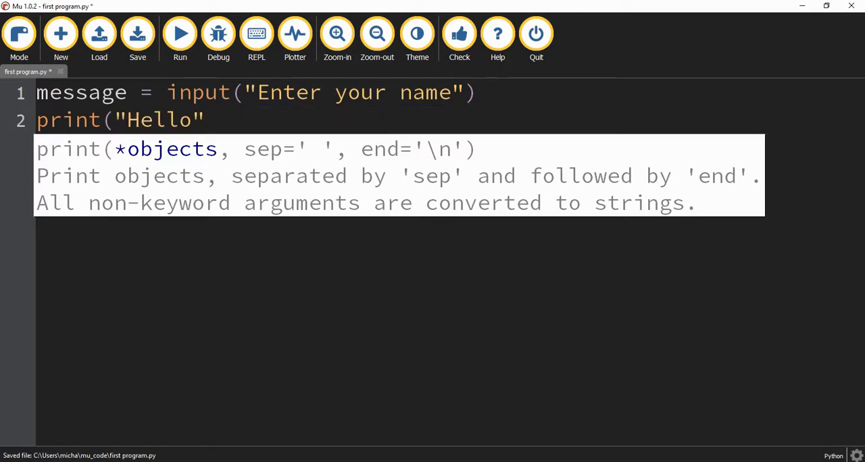
{"action": "left_click", "coordinate": [137, 34]}
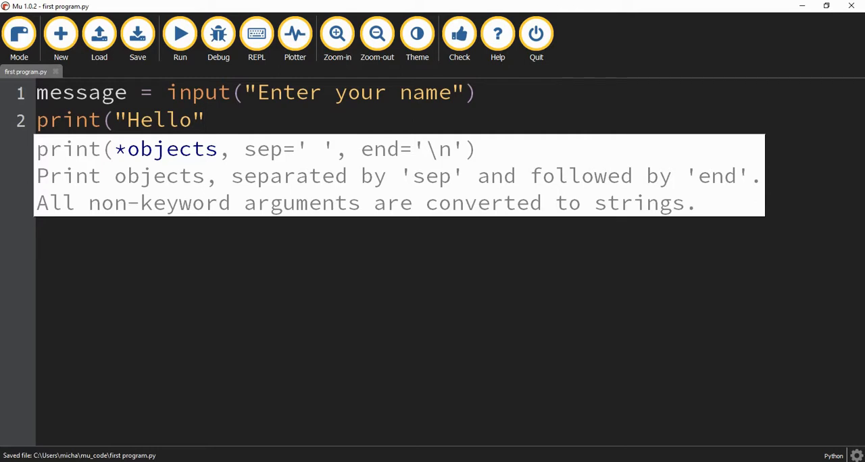
- Finish line 2 as print("Hello", message), replacing the stray + with a comma, and save
{"action": "type", "text": "+"}
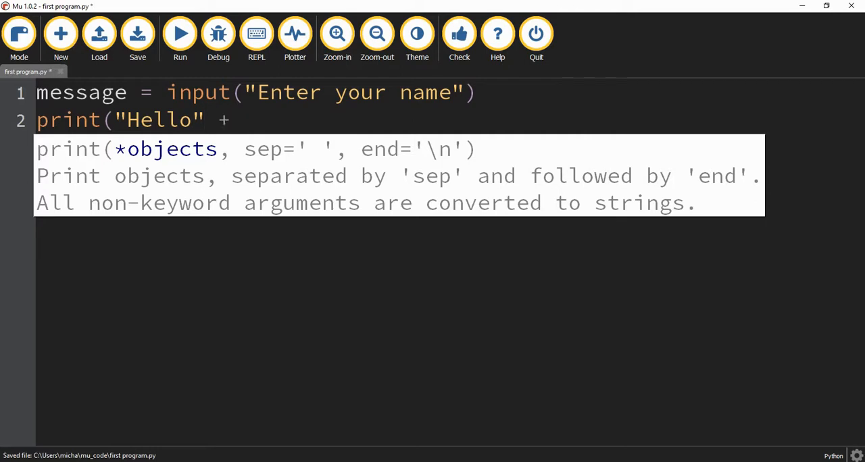
{"action": "key", "text": "BackSpace"}
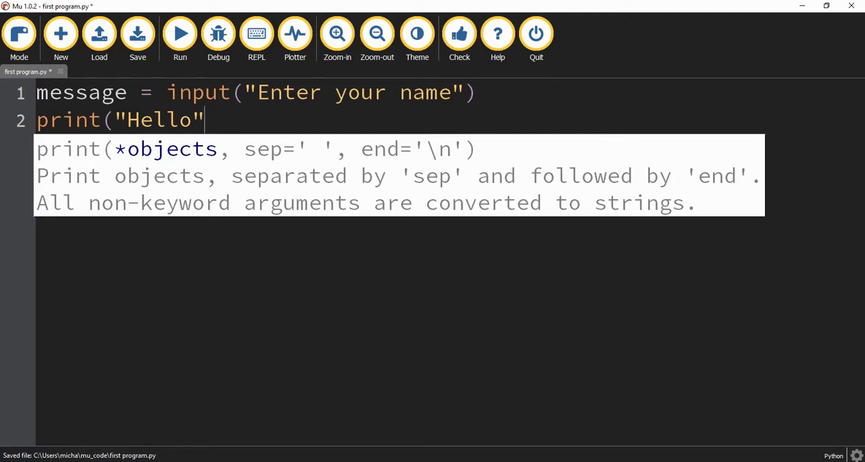
{"action": "type", "text": ","}
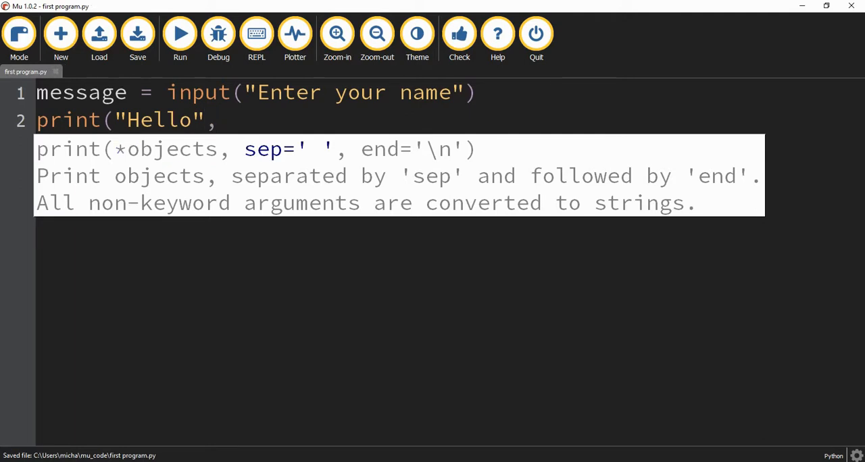
{"action": "type", "text": "mes"}
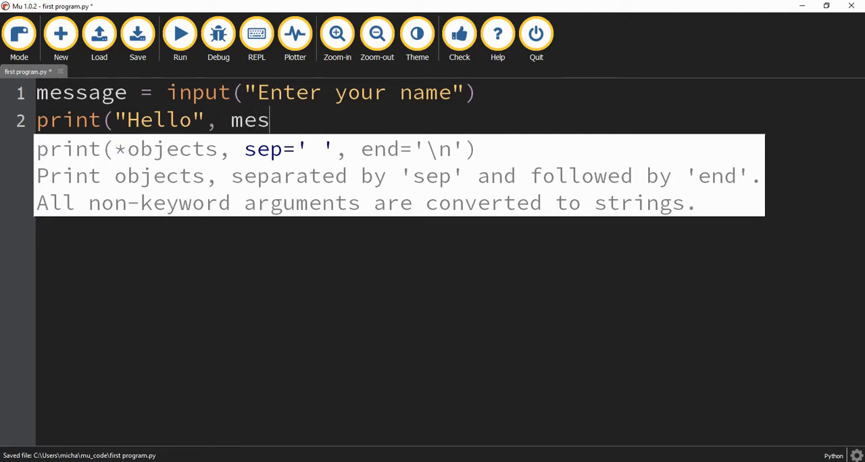
{"action": "type", "text": "sage)"}
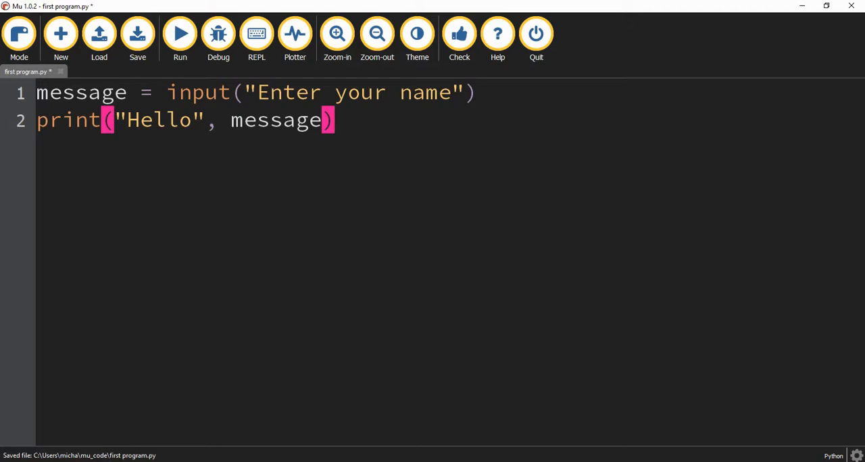
{"action": "left_click", "coordinate": [136, 36]}
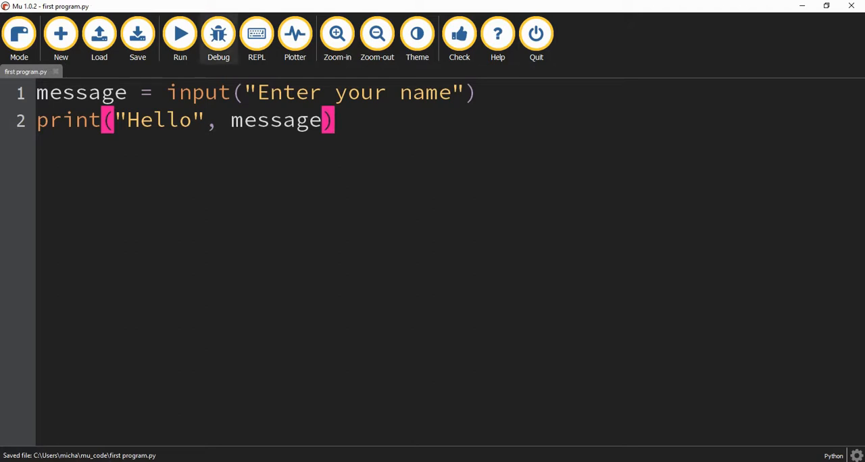
- Run the script and enter mike so the output shows Hello mike
{"action": "left_click", "coordinate": [180, 34]}
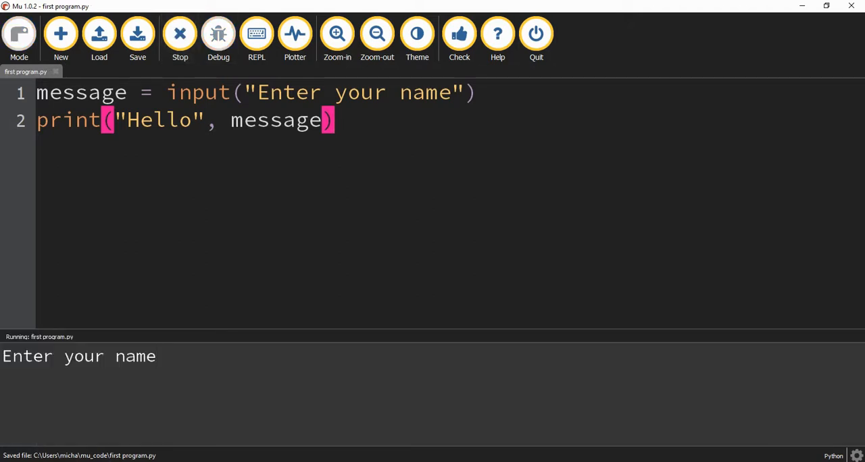
{"action": "type", "text": "mike"}
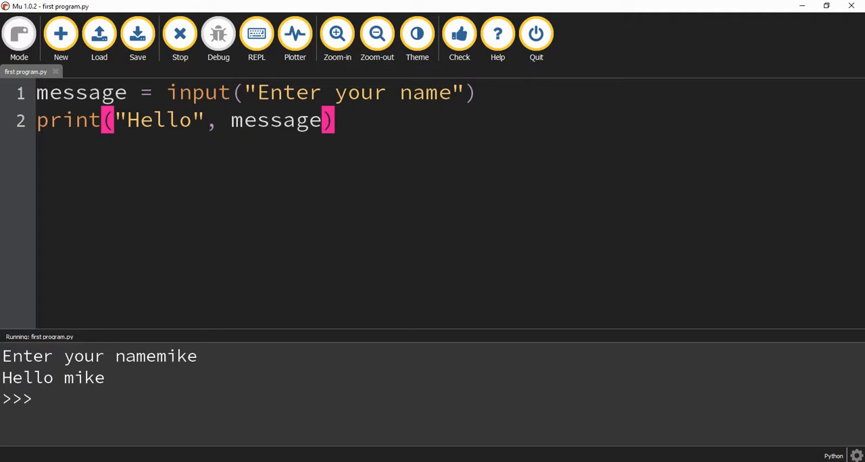
{"action": "double_click", "coordinate": [129, 355]}
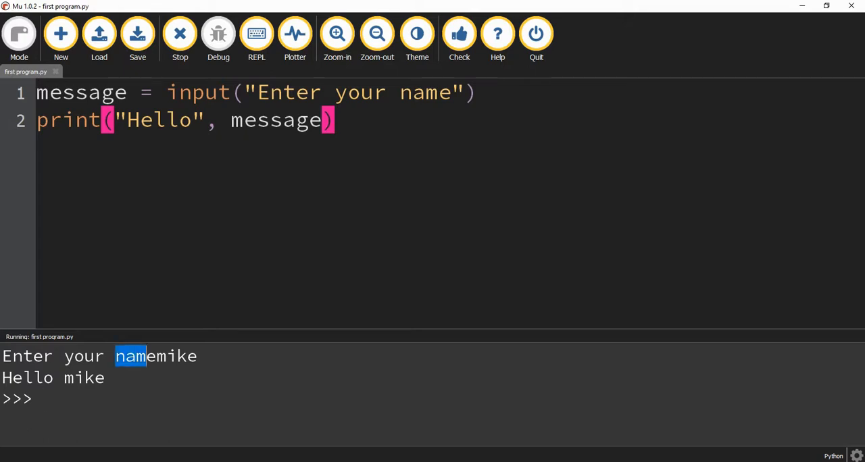
- Stop the run and change the prompt to "Enter your name: " with a colon and space
{"action": "left_click", "coordinate": [180, 34]}
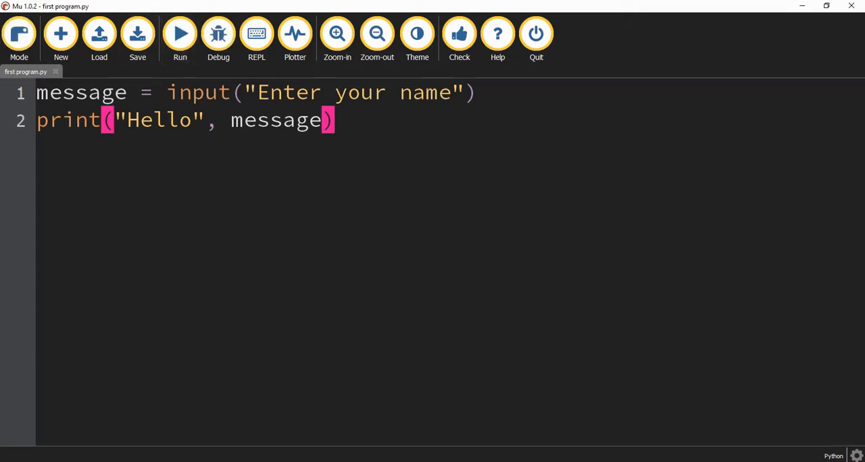
{"action": "type", "text": ":"}
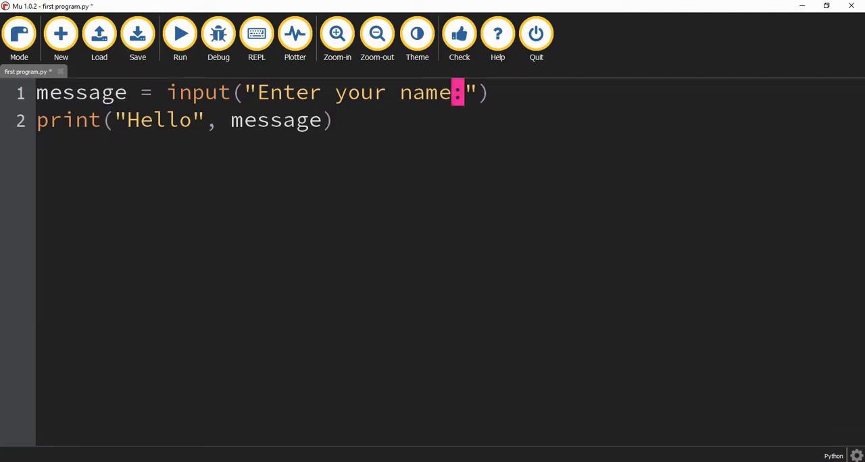
{"action": "type", "text": "\" \""}
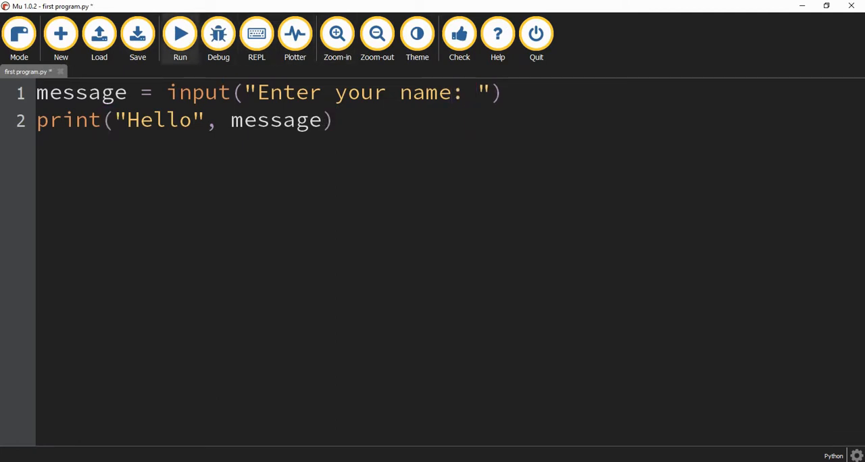
- Rerun the script to check the revised prompt and enter mike
{"action": "left_click", "coordinate": [179, 34]}
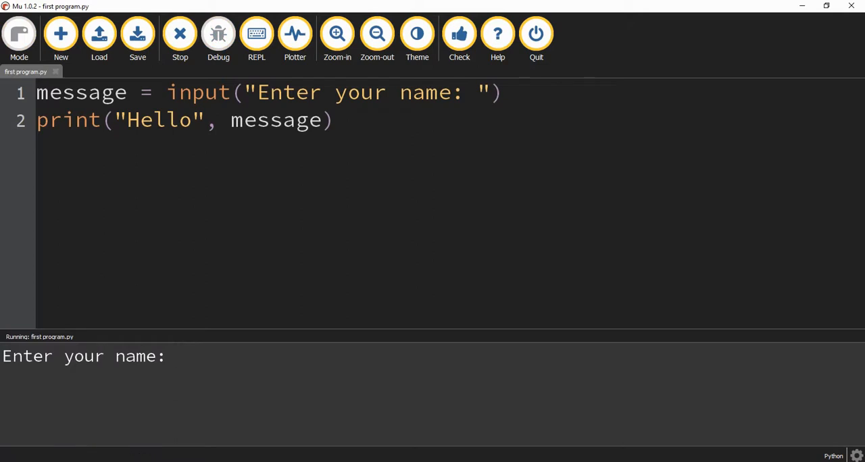
{"action": "type", "text": "m"}
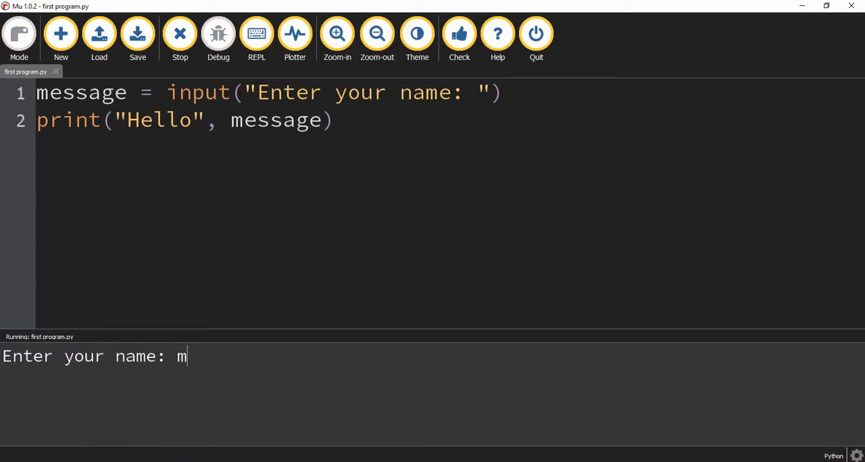
{"action": "type", "text": "ike"}
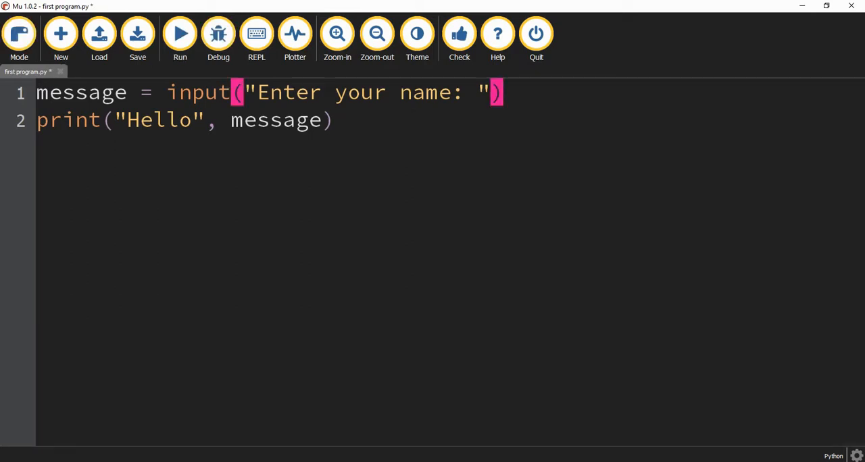
- Save, then add age = input("What is your age") as a new line
{"action": "left_click", "coordinate": [136, 34]}
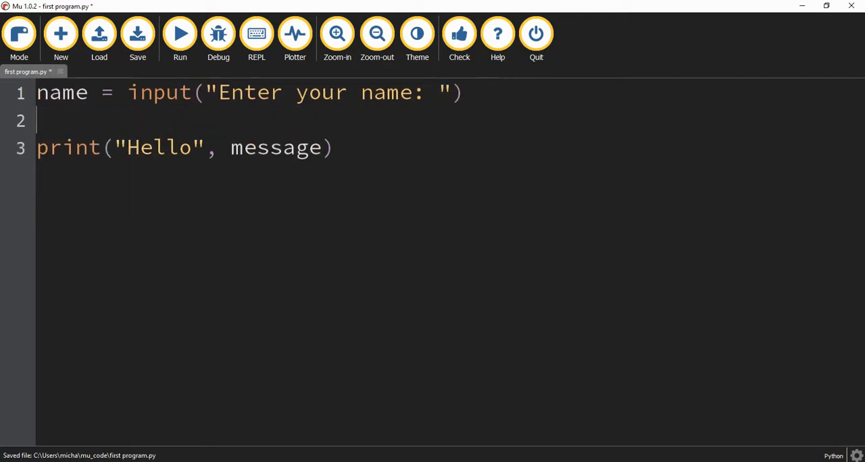
{"action": "type", "text": "age ="}
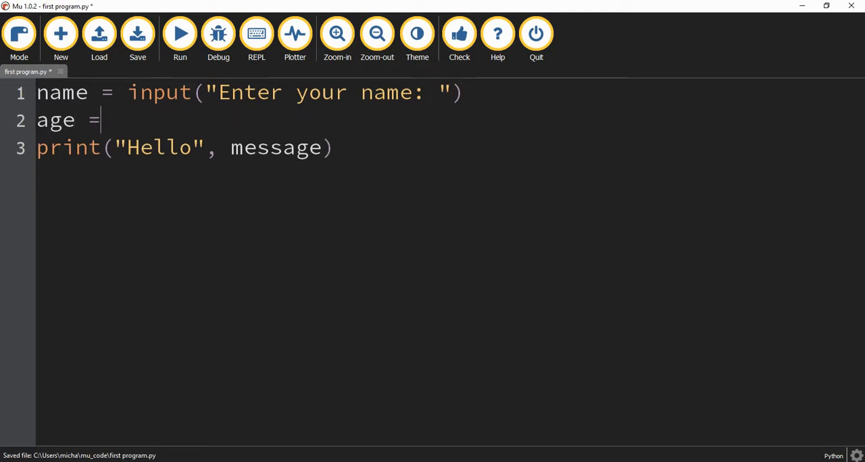
{"action": "type", "text": "input('"}
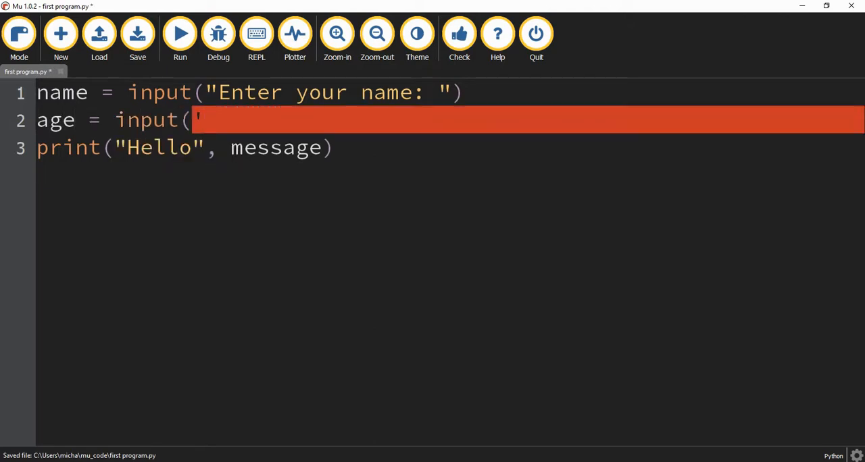
{"action": "type", "text": "\"What is your a"}
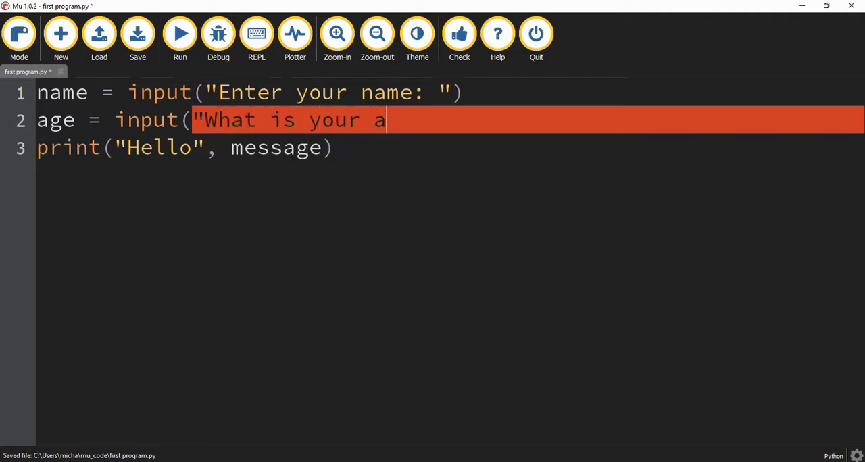
{"action": "type", "text": "ge'"}
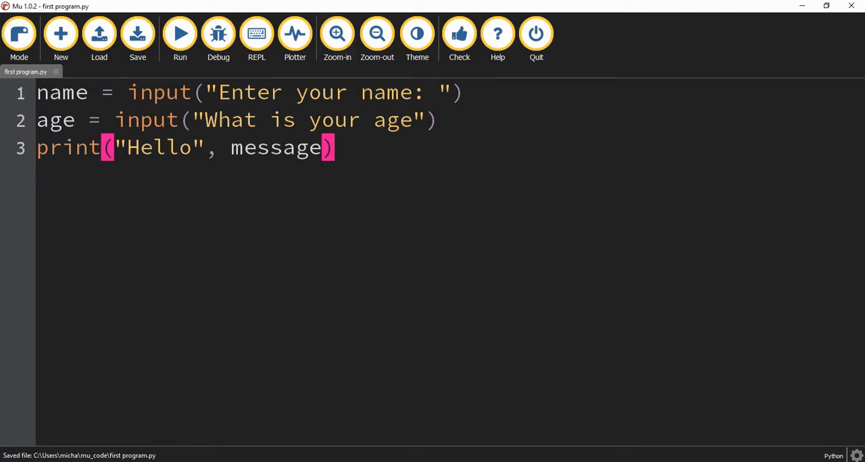
- Rename the variable message to name on lines 1 and 2
{"action": "double_click", "coordinate": [62, 92]}
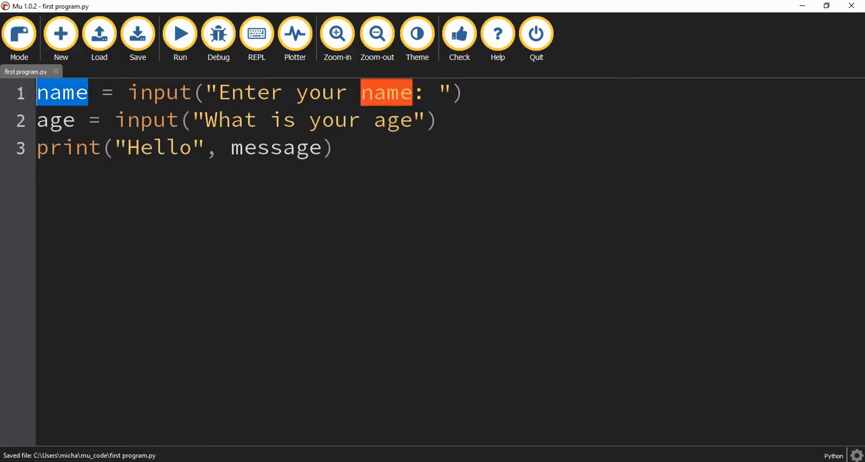
{"action": "double_click", "coordinate": [56, 120]}
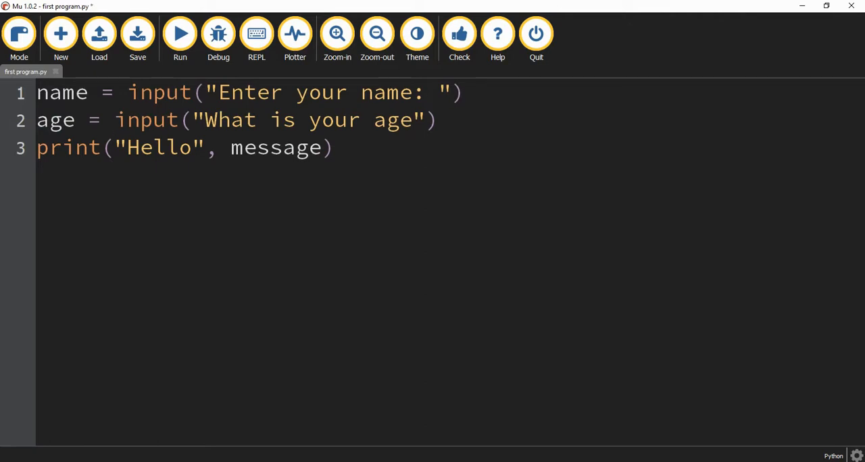
- Wrap the age input in int() so line 2 reads age = int(input("What is your age"))
{"action": "type", "text": "int("}
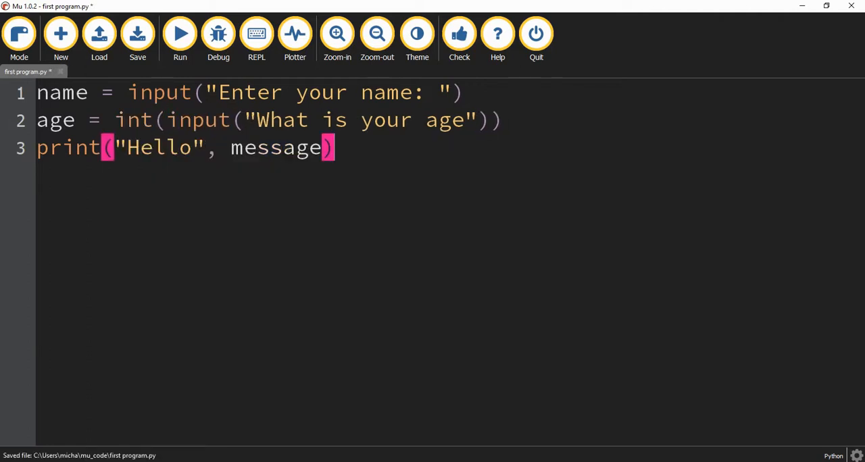
{"action": "left_click_drag", "start_coordinate": [168, 120], "coordinate": [480, 120]}
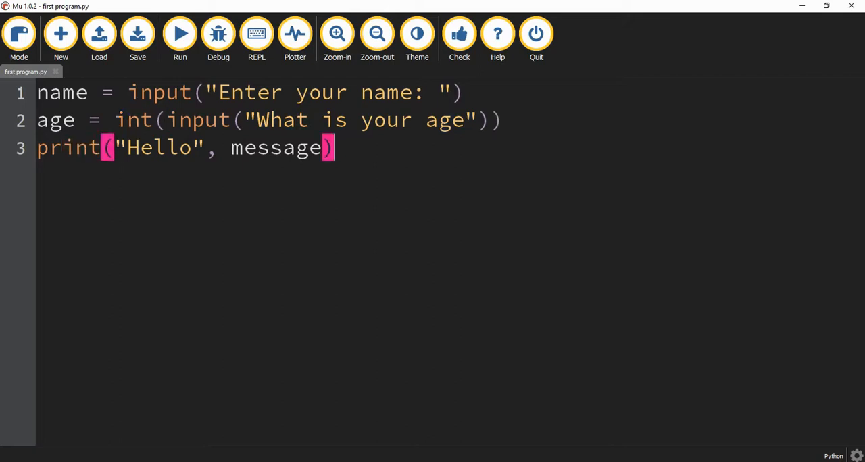
- Replace the print line, starting it as print("hello", name,
{"action": "triple_click", "coordinate": [182, 147]}
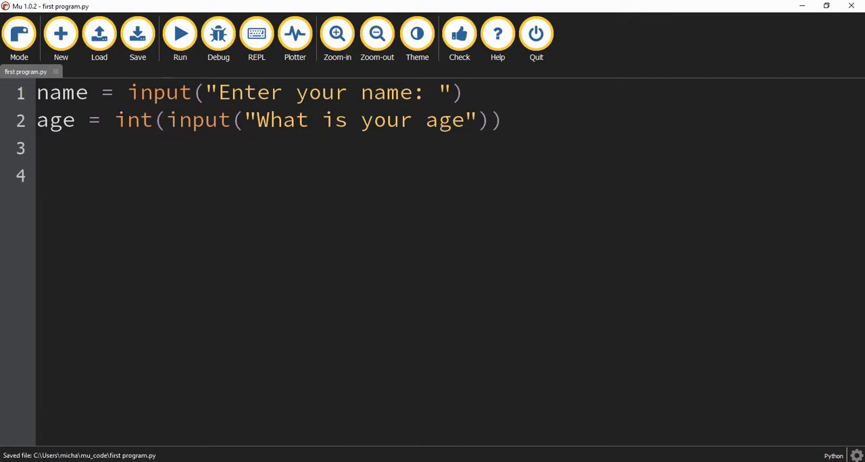
{"action": "type", "text": "print"}
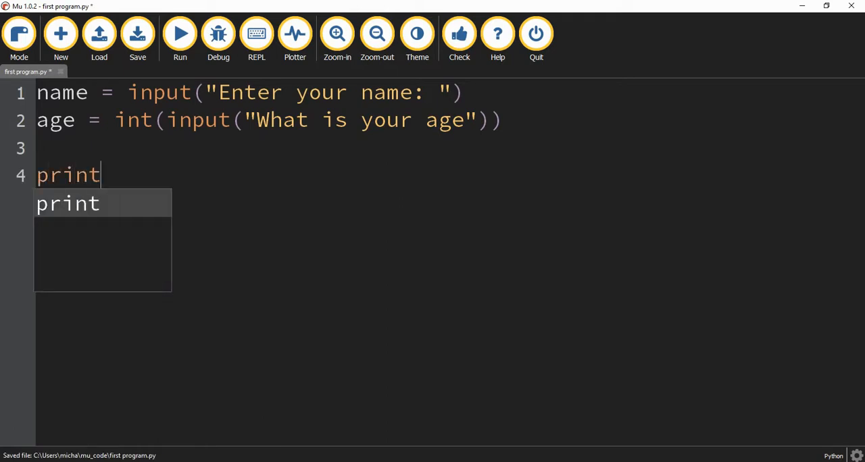
{"action": "type", "text": "(\"h"}
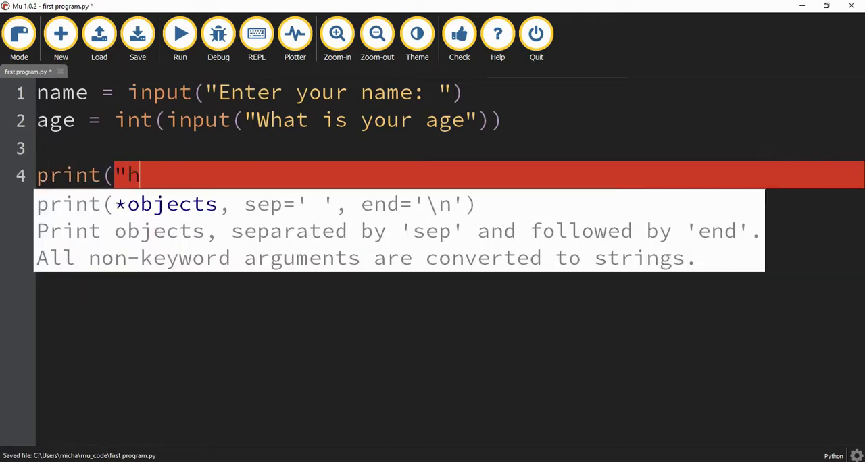
{"action": "type", "text": "el"}
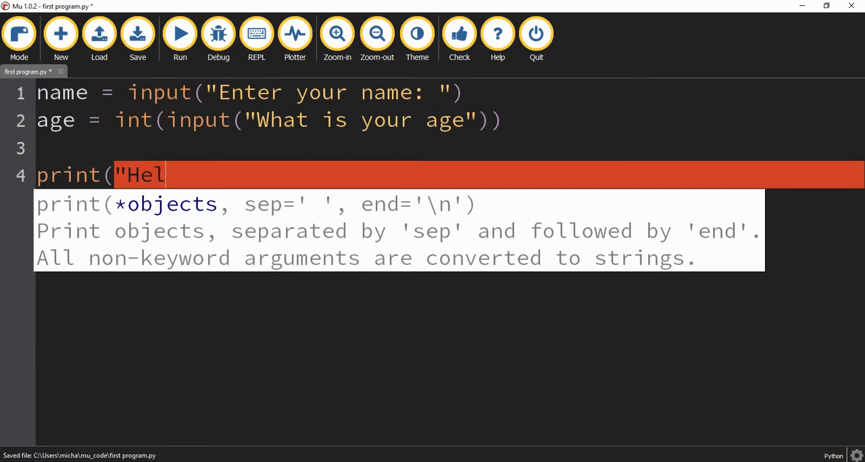
{"action": "type", "text": "lo\","}
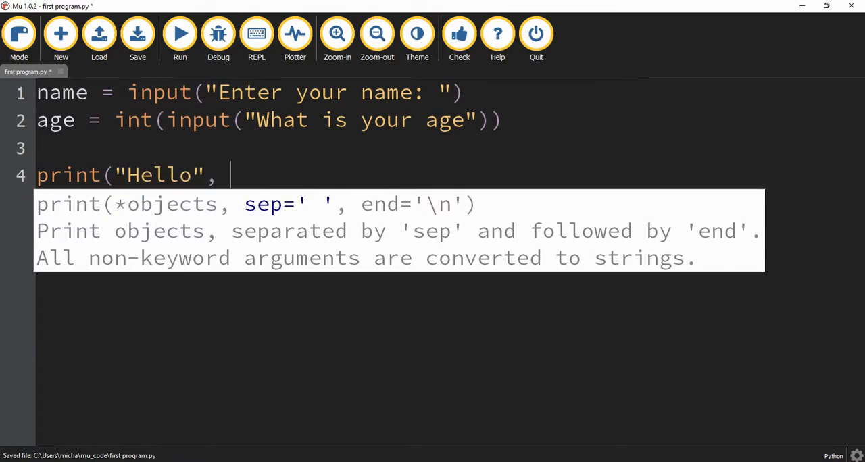
{"action": "type", "text": "name"}
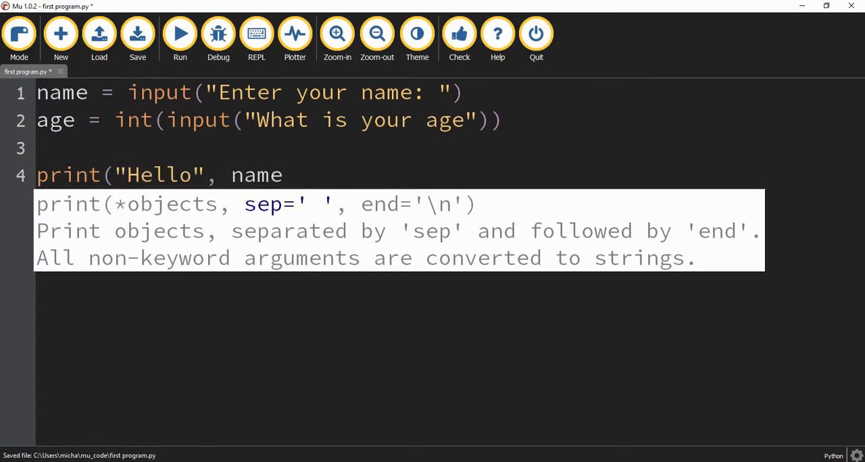
{"action": "type", "text": ","}
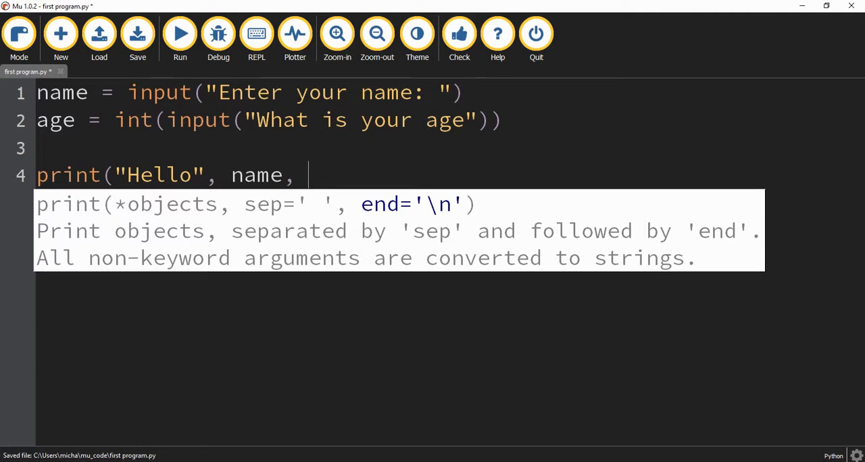
- Complete it as print("Hello", name, "You are", age) and end the age prompt with a colon
{"action": "type", "text": "\"You are"}
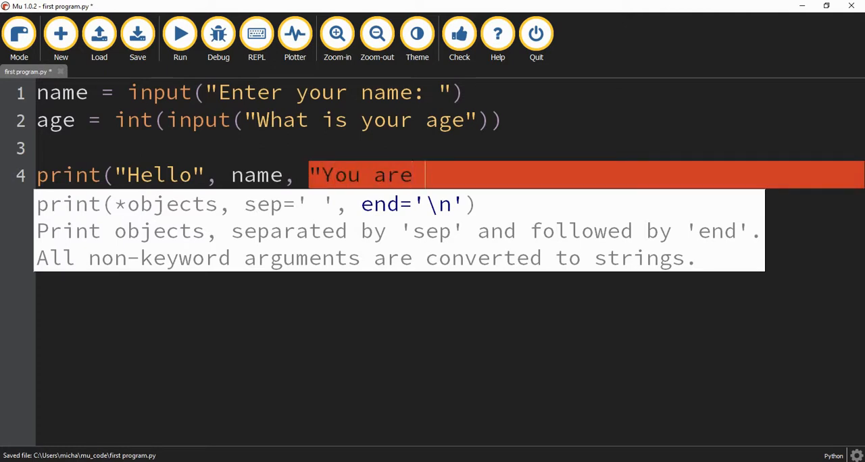
{"action": "key", "text": "Backspace"}
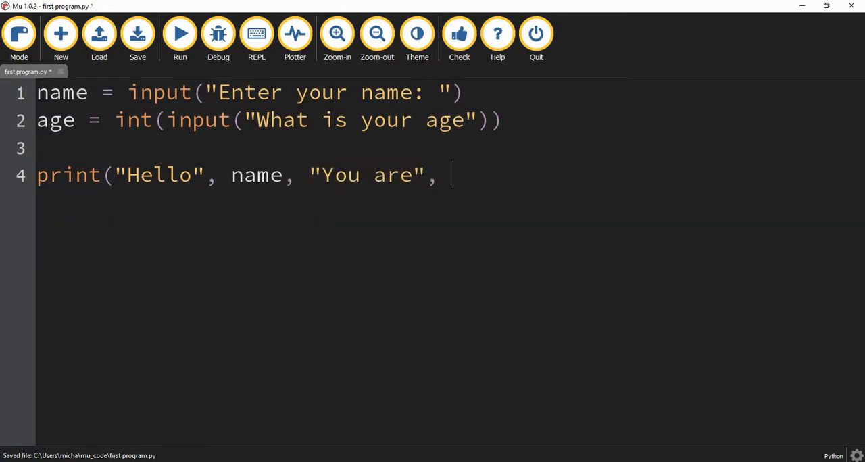
{"action": "type", "text": "age)"}
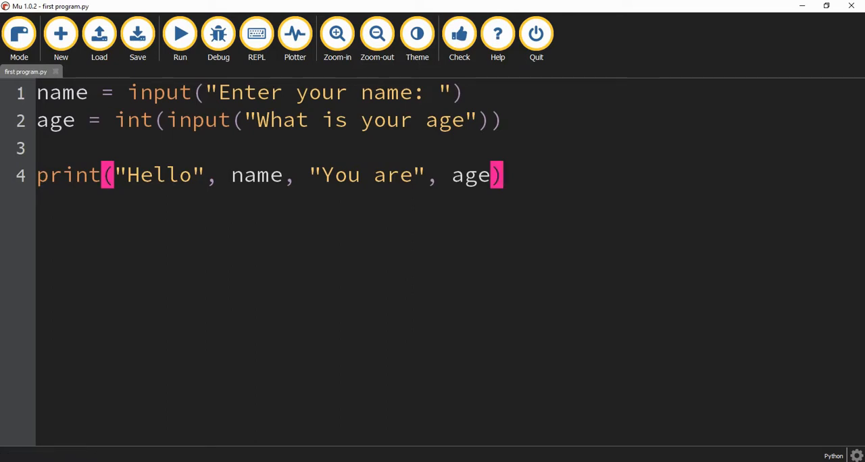
{"action": "type", "text": ":"}
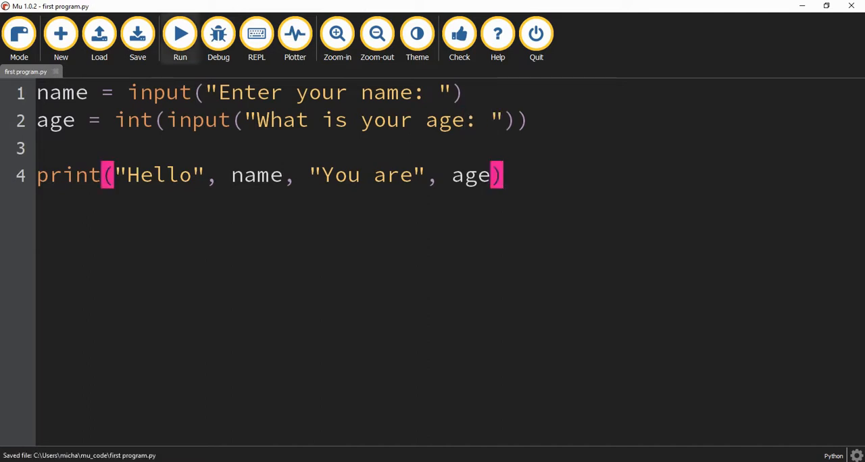
- Run the script, entering Mike as the name and 67 as the age
{"action": "left_click", "coordinate": [180, 34]}
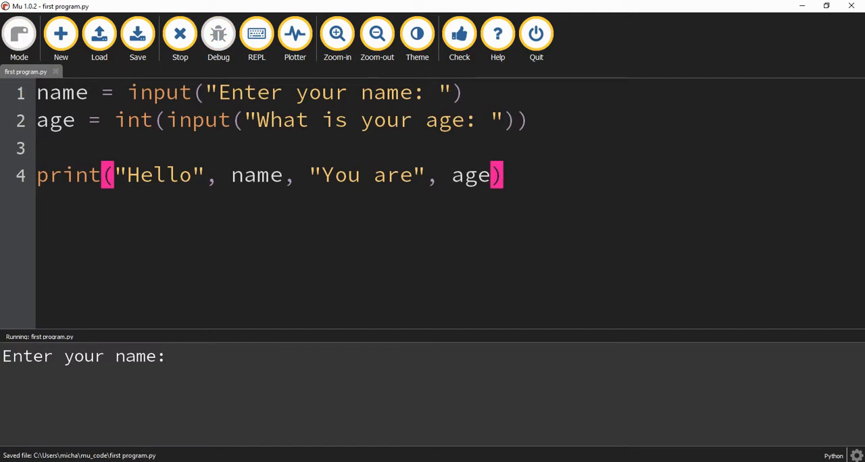
{"action": "type", "text": "Mike"}
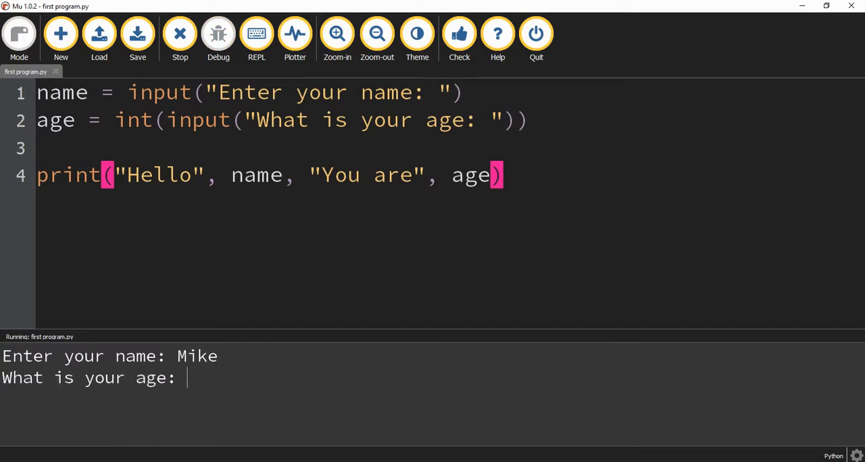
{"action": "type", "text": "67"}
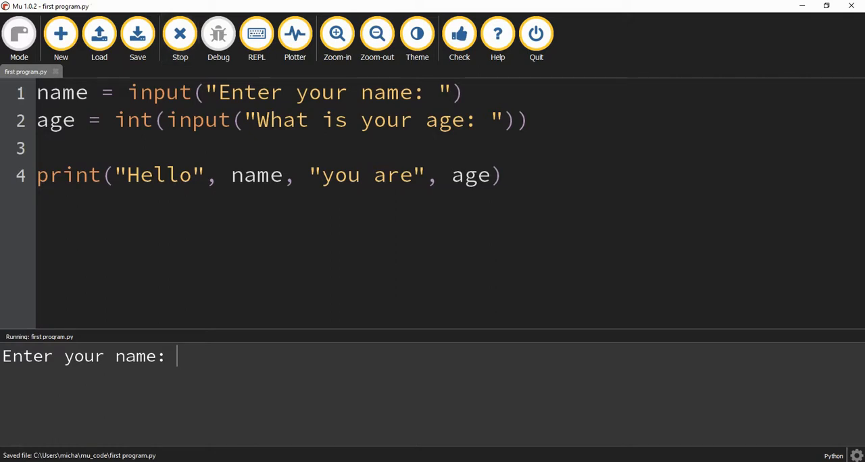
- Answer the prompts with name Mike and age 93 to print 'Hello Mike you are 93'
{"action": "type", "text": "Mike"}
{"action": "type", "text": "93"}
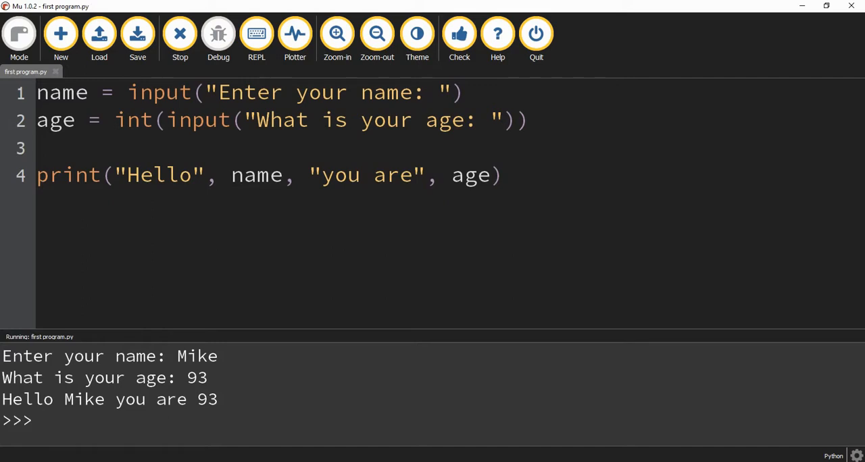
{"action": "left_click", "coordinate": [178, 34]}
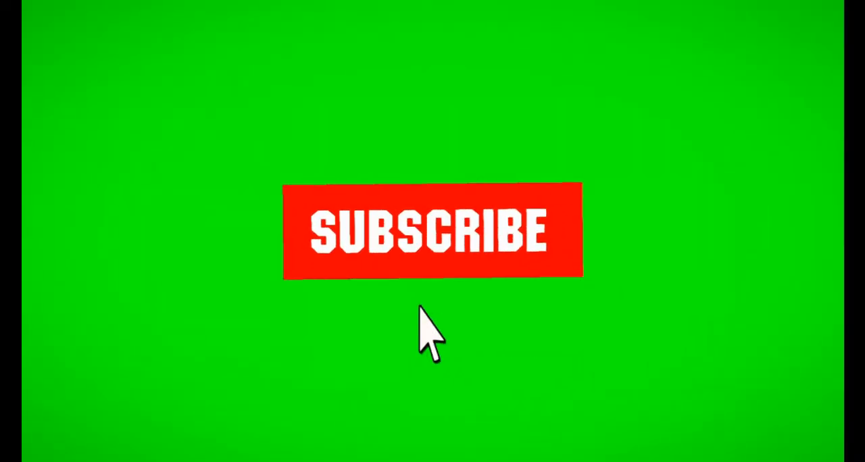
{"action": "left_click", "coordinate": [432, 237]}
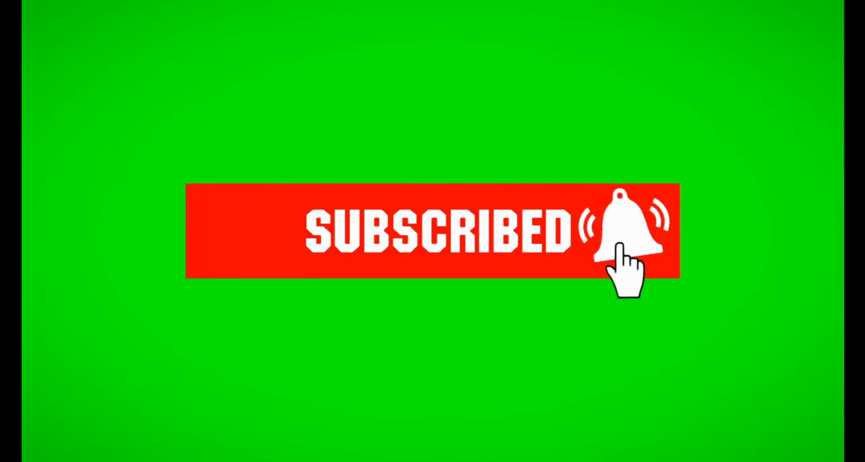